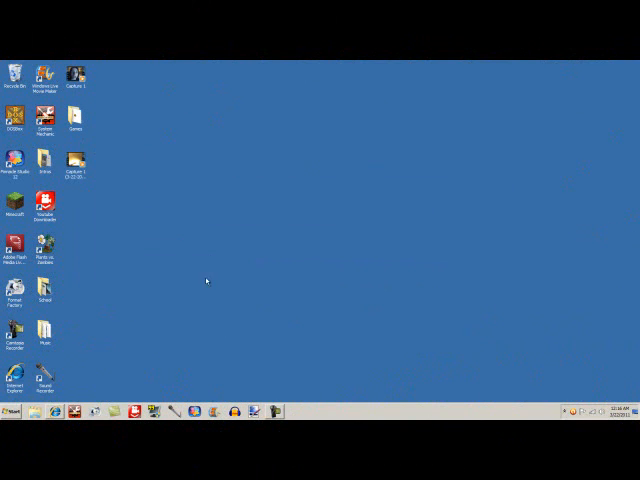
{"action": "mouse_move", "coordinate": [200, 352]}
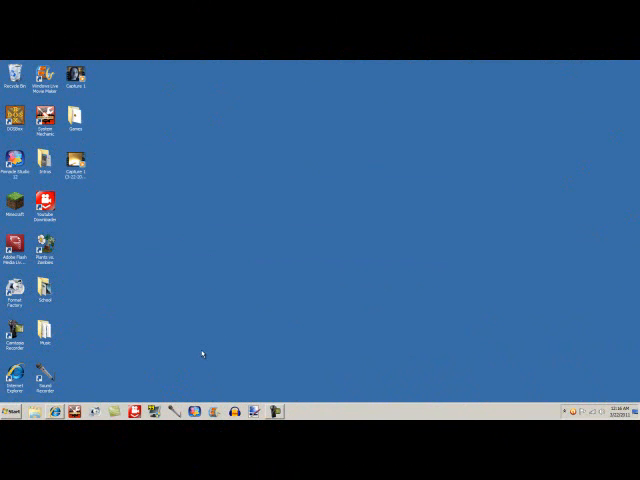
{"action": "mouse_move", "coordinate": [502, 228]}
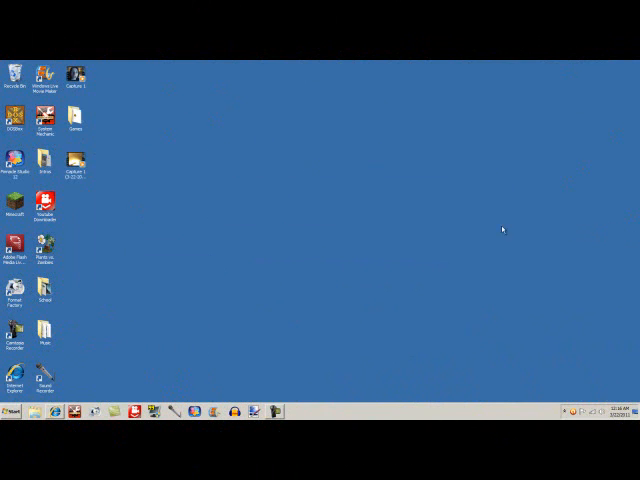
{"action": "mouse_move", "coordinate": [118, 352]}
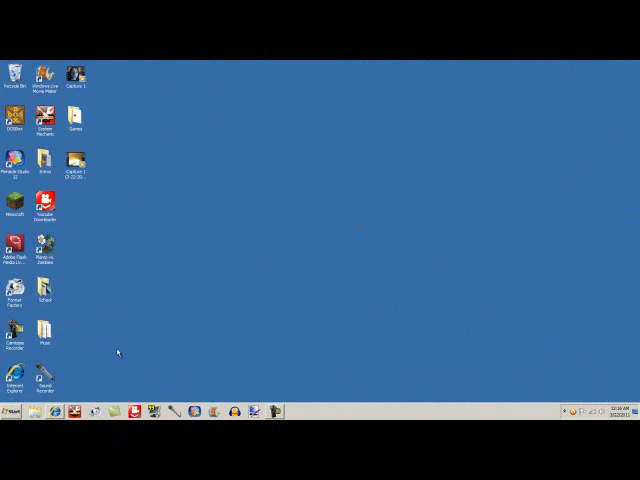
{"action": "mouse_move", "coordinate": [136, 244]}
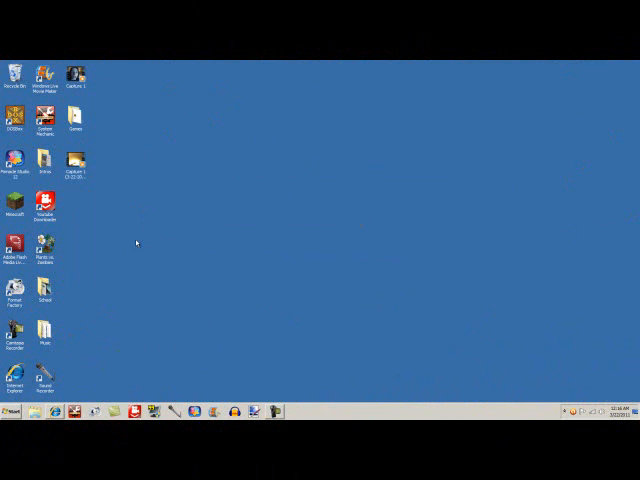
Open Screen Resolution from the desktop and select monitor 2 (AL1706), then monitor 1 (HP 2009)
{"action": "right_click", "coordinate": [136, 244]}
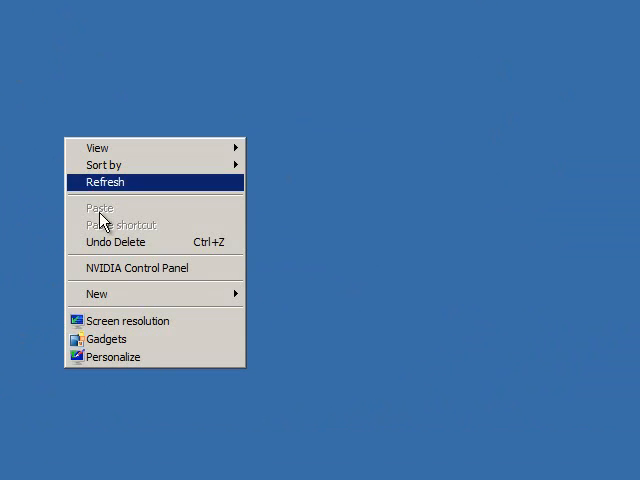
{"action": "left_click", "coordinate": [128, 320]}
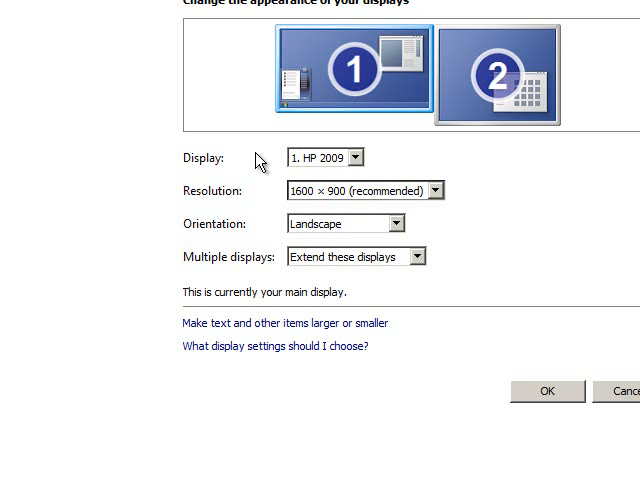
{"action": "mouse_move", "coordinate": [398, 62]}
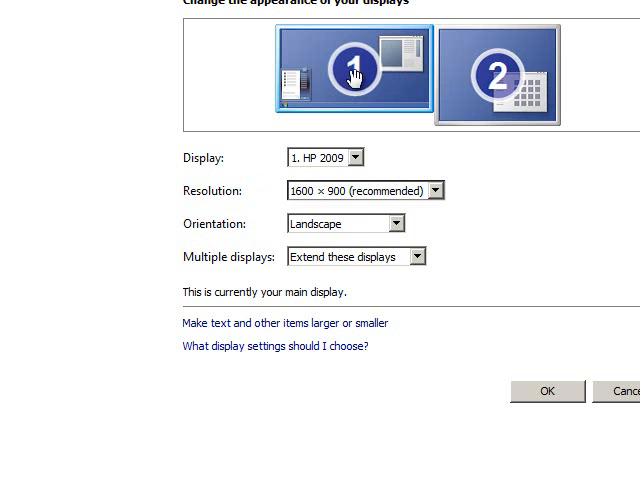
{"action": "left_click", "coordinate": [496, 72]}
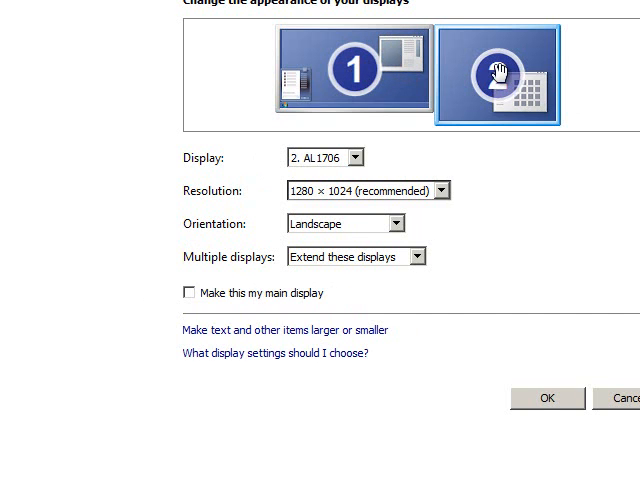
{"action": "left_click", "coordinate": [356, 64]}
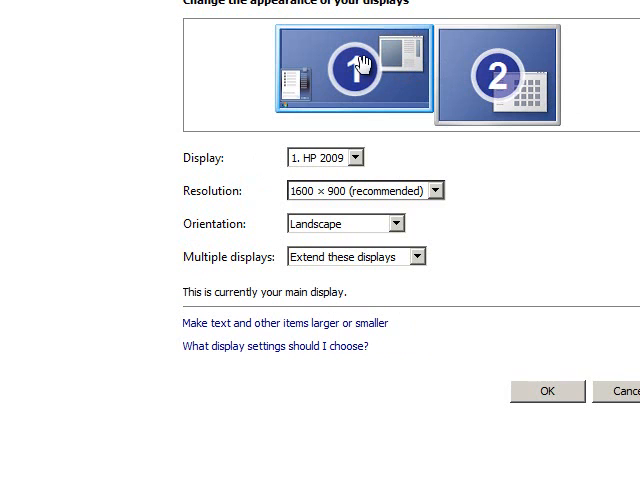
{"action": "mouse_move", "coordinate": [318, 164]}
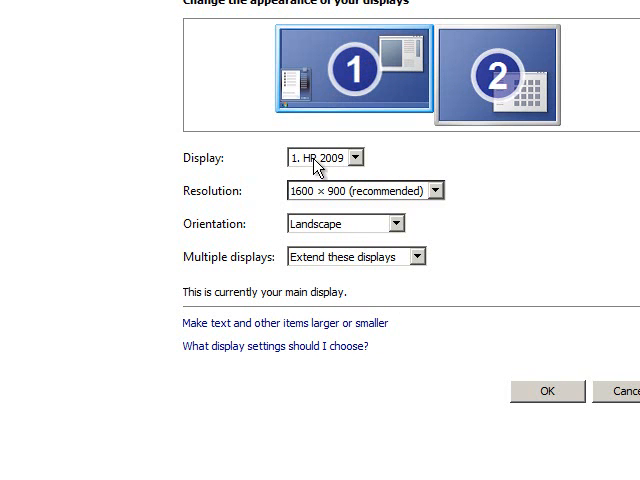
{"action": "left_click", "coordinate": [374, 156]}
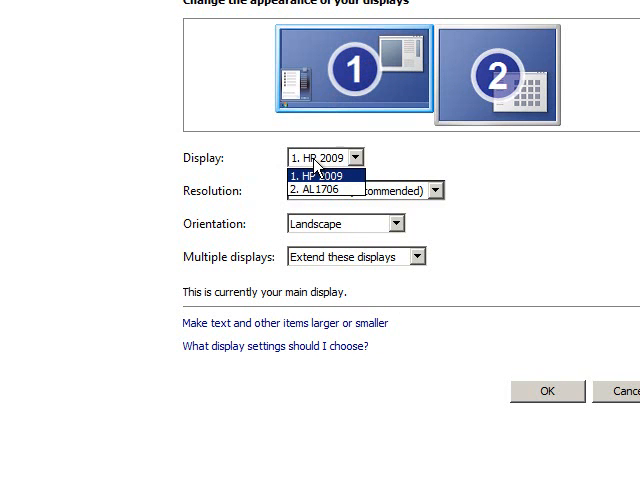
{"action": "left_click", "coordinate": [320, 172]}
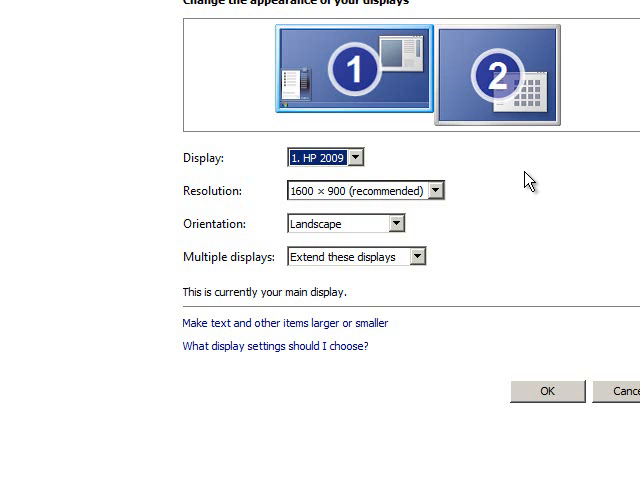
{"action": "mouse_move", "coordinate": [552, 246]}
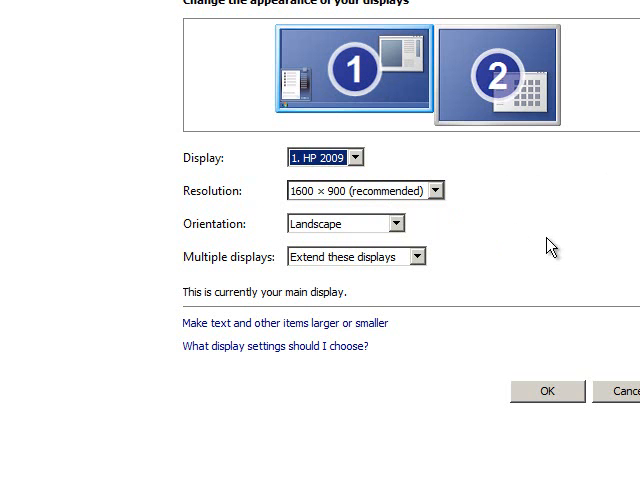
{"action": "mouse_move", "coordinate": [552, 252]}
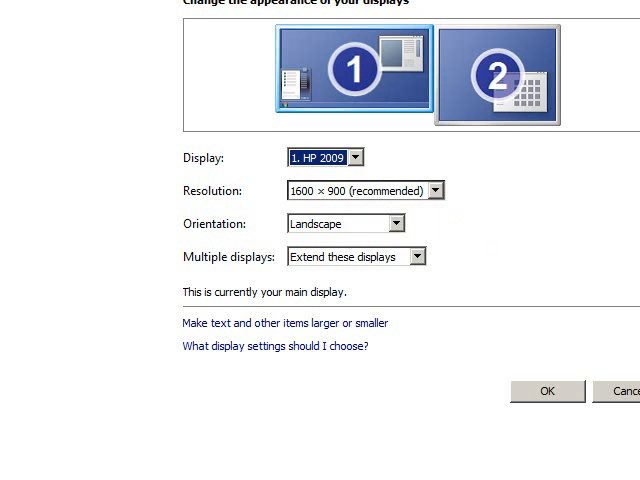
{"action": "mouse_move", "coordinate": [250, 208]}
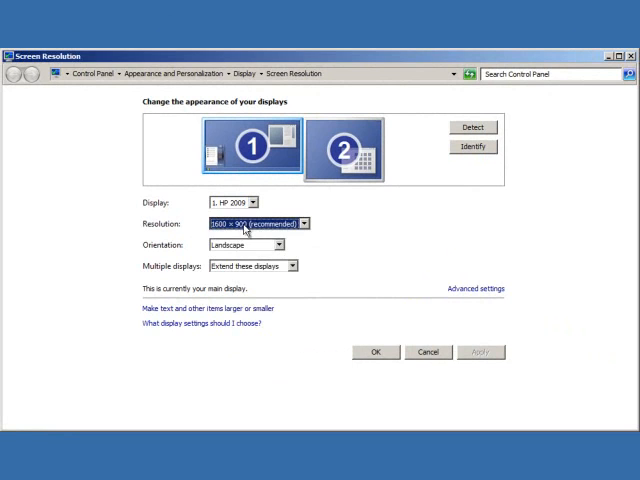
Apply Landscape (flipped) orientation, then revert to the previous landscape settings
{"action": "left_click", "coordinate": [286, 244]}
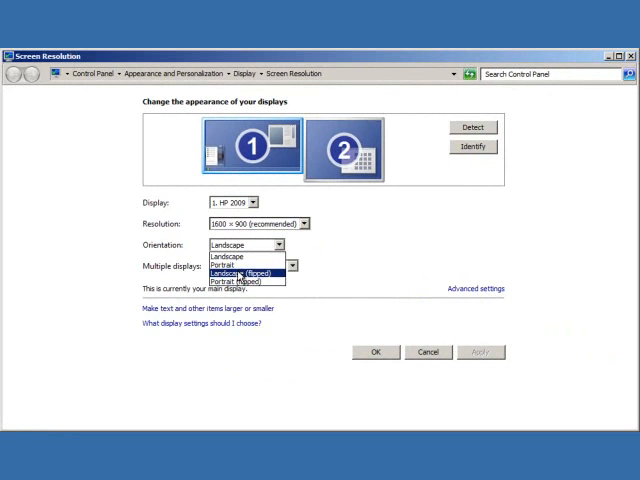
{"action": "left_click", "coordinate": [244, 272]}
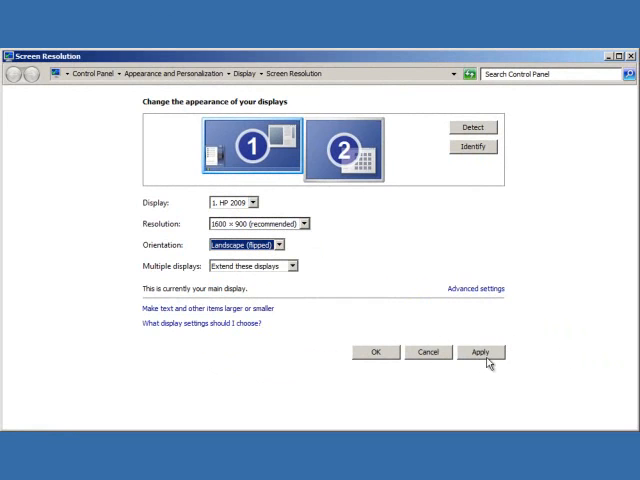
{"action": "left_click", "coordinate": [480, 352]}
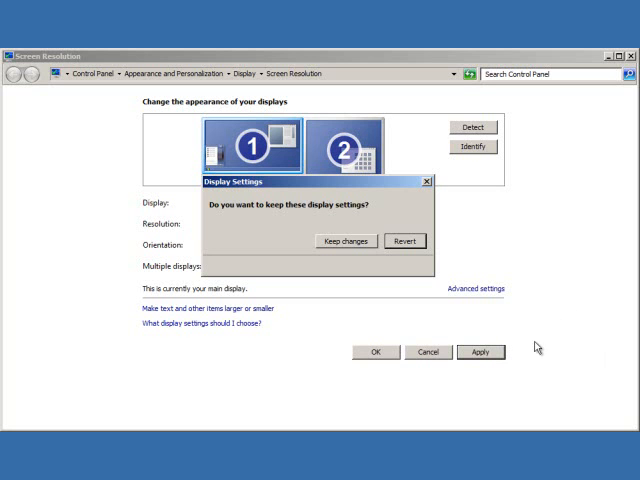
{"action": "mouse_move", "coordinate": [388, 234]}
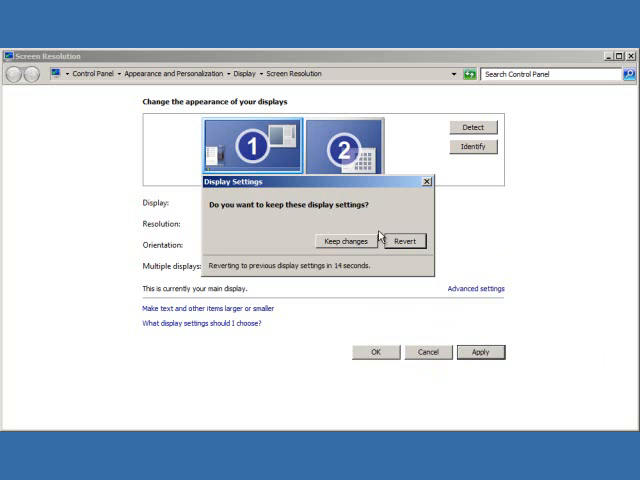
{"action": "left_click", "coordinate": [344, 240]}
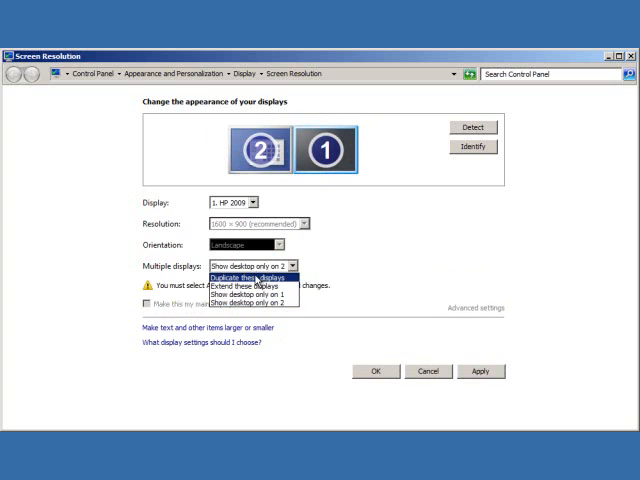
Set Multiple displays to Extend these displays and confirm with OK
{"action": "left_click", "coordinate": [252, 284]}
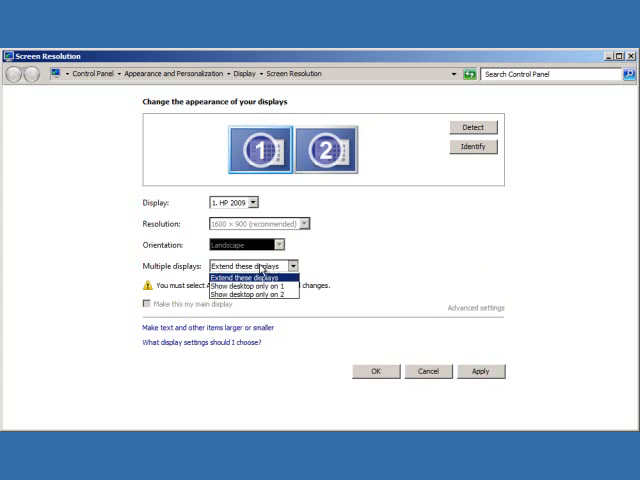
{"action": "left_click", "coordinate": [250, 266]}
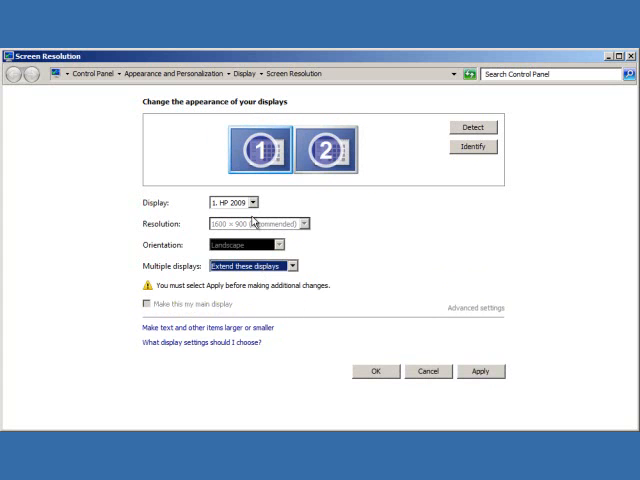
{"action": "mouse_move", "coordinate": [432, 352]}
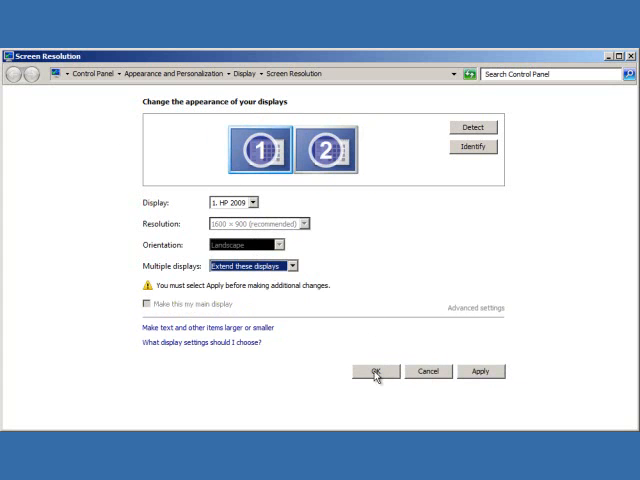
{"action": "left_click", "coordinate": [376, 372]}
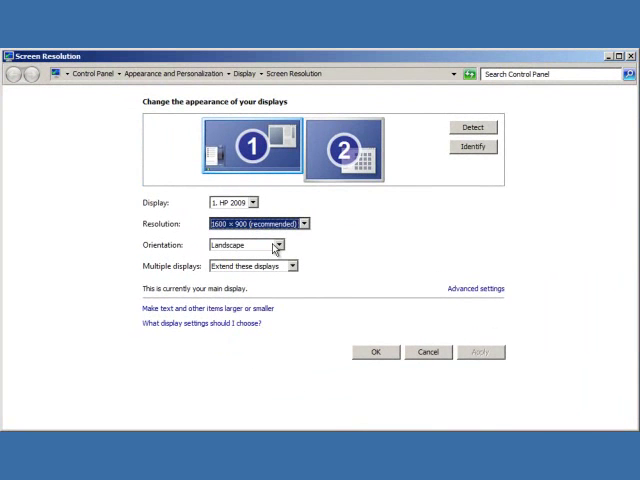
{"action": "mouse_move", "coordinate": [260, 270]}
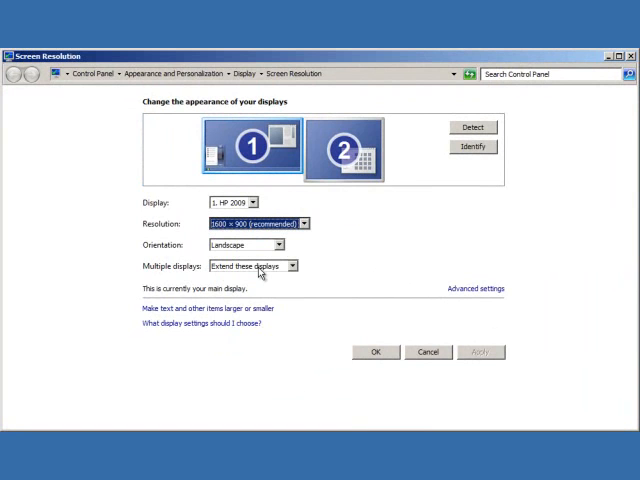
Set Multiple displays to Duplicate these displays, mirroring the desktop at 1280 × 1024
{"action": "left_click", "coordinate": [288, 264]}
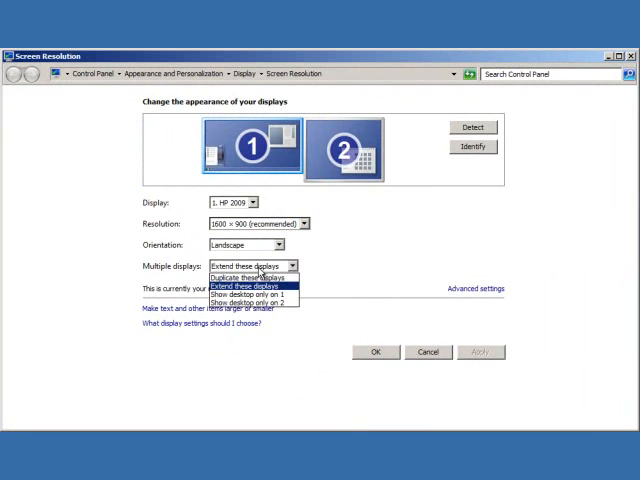
{"action": "left_click", "coordinate": [252, 278]}
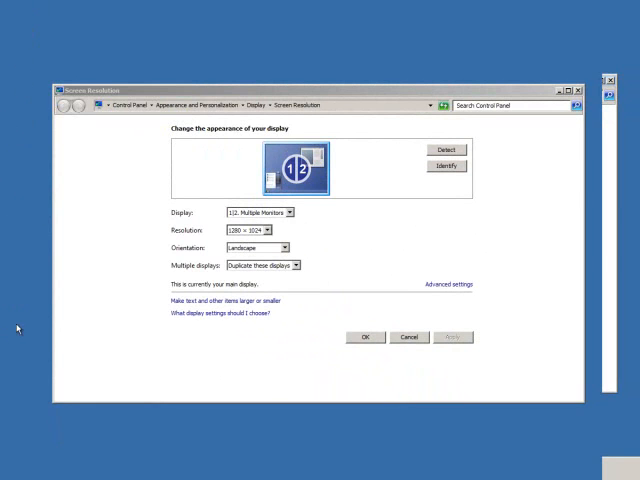
{"action": "mouse_move", "coordinate": [392, 244]}
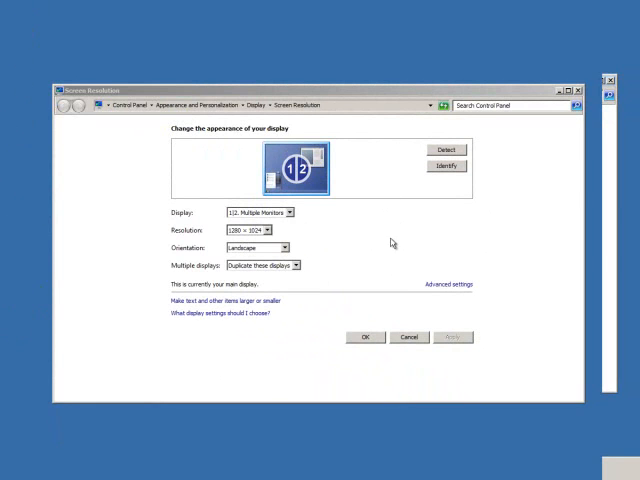
{"action": "left_click", "coordinate": [276, 230]}
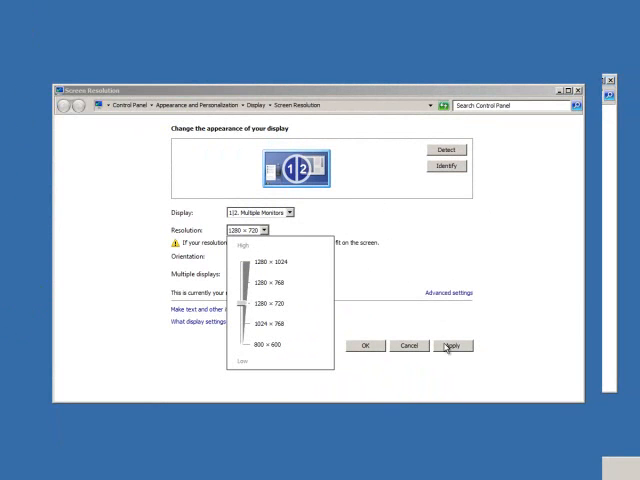
Change the duplicated display to 1280 × 720 and apply it
{"action": "left_click", "coordinate": [454, 346]}
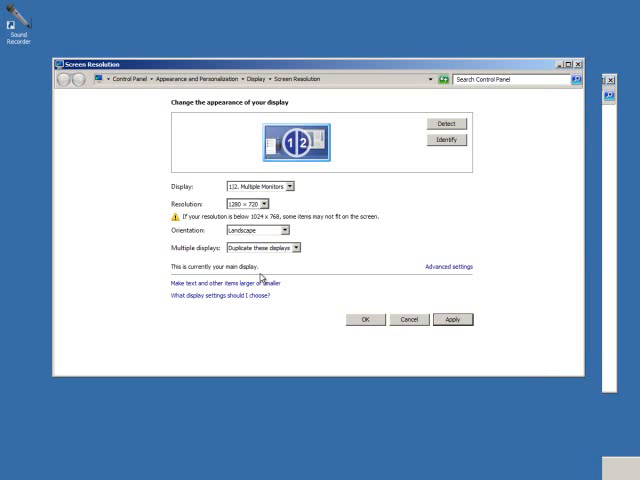
{"action": "mouse_move", "coordinate": [82, 120]}
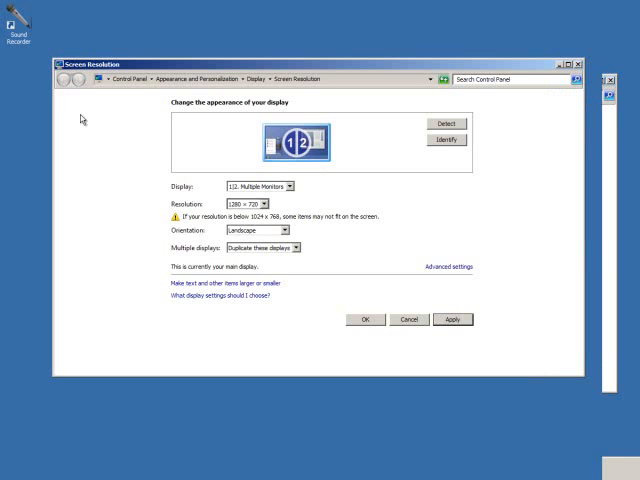
{"action": "mouse_move", "coordinate": [48, 246]}
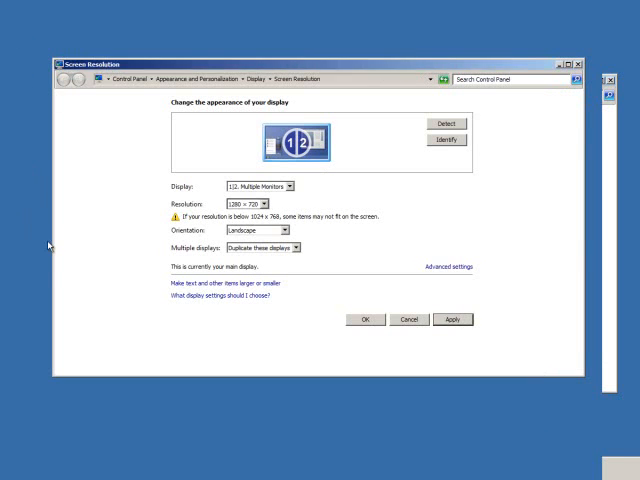
{"action": "mouse_move", "coordinate": [262, 214]}
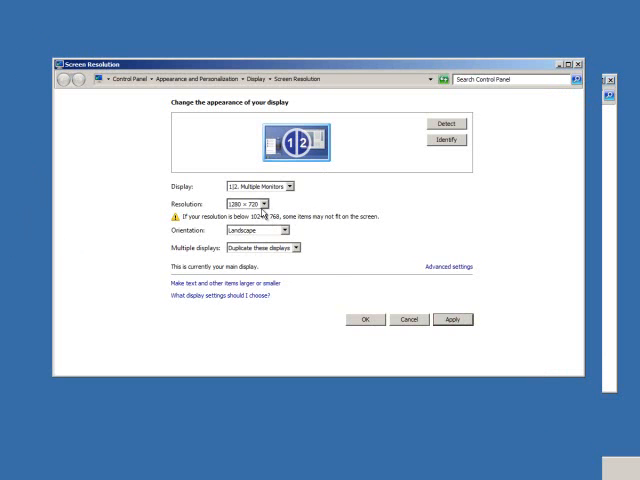
{"action": "left_click", "coordinate": [256, 206]}
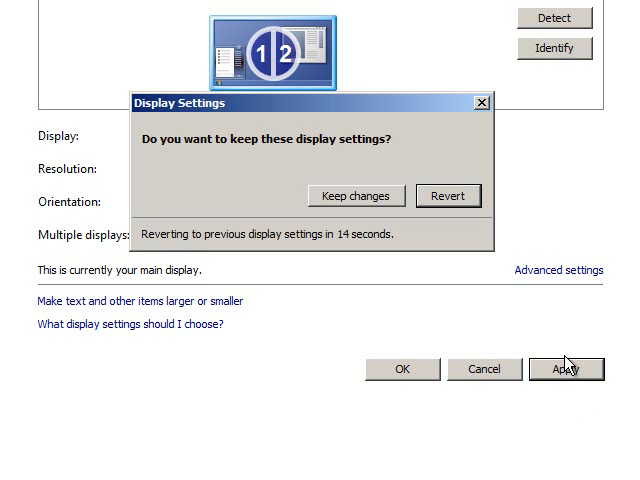
Dismiss the keep-settings prompt and return to the desktop
{"action": "left_click", "coordinate": [356, 196]}
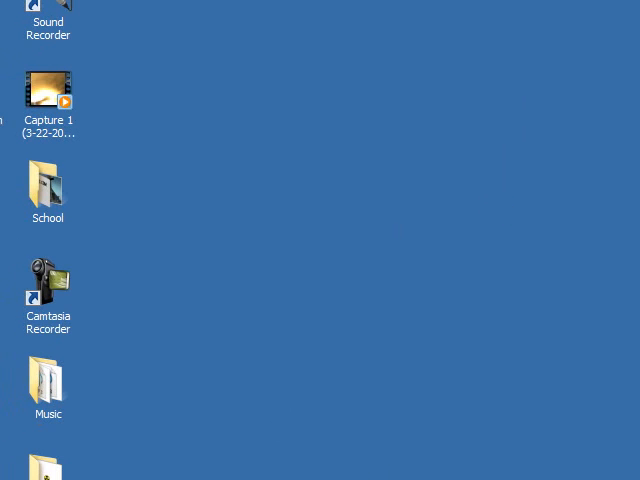
{"action": "mouse_move", "coordinate": [484, 436]}
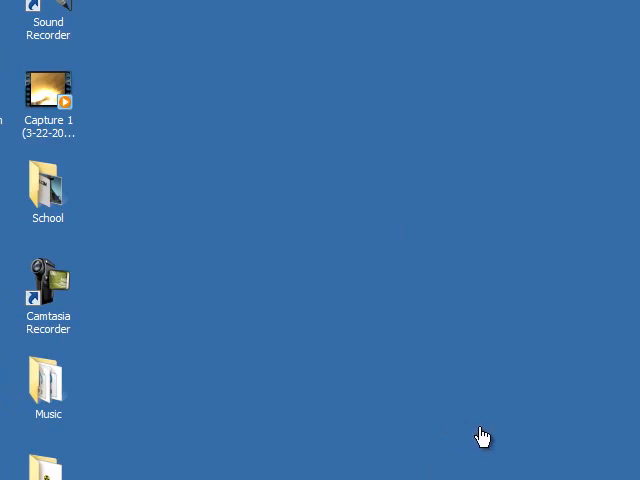
{"action": "mouse_move", "coordinate": [476, 444]}
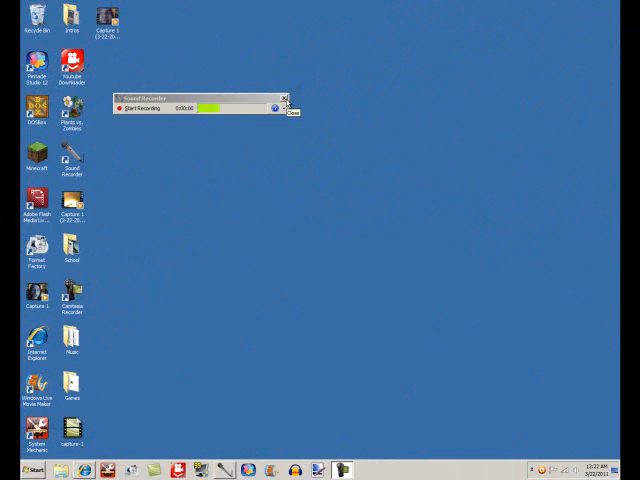
Extend the displays again and set monitor 2 to 1280 × 1024 (recommended)
{"action": "left_click", "coordinate": [290, 98]}
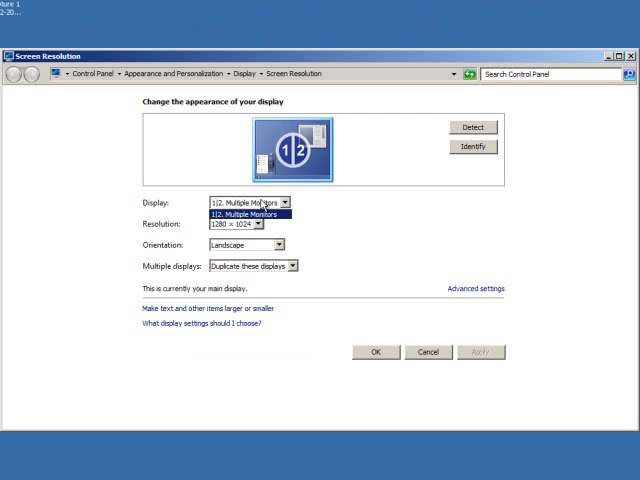
{"action": "left_click", "coordinate": [268, 212]}
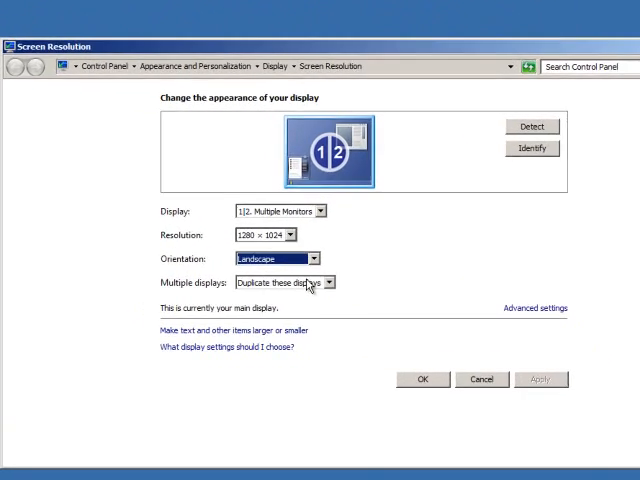
{"action": "left_click", "coordinate": [344, 280]}
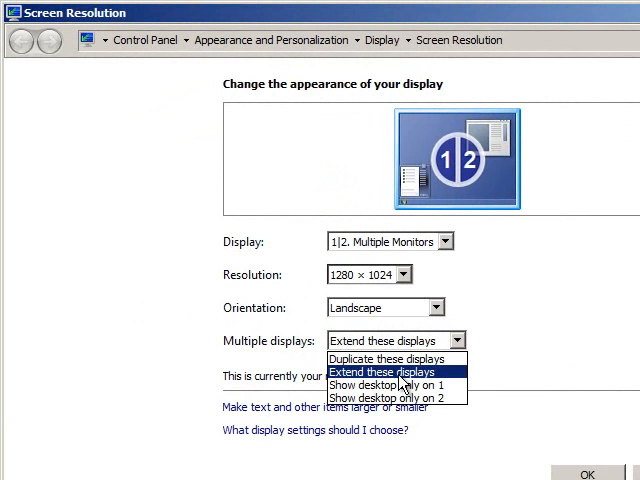
{"action": "left_click", "coordinate": [384, 372]}
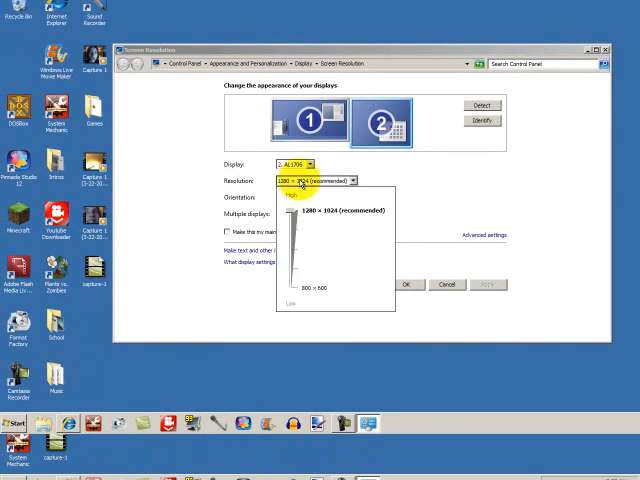
{"action": "left_click", "coordinate": [330, 196]}
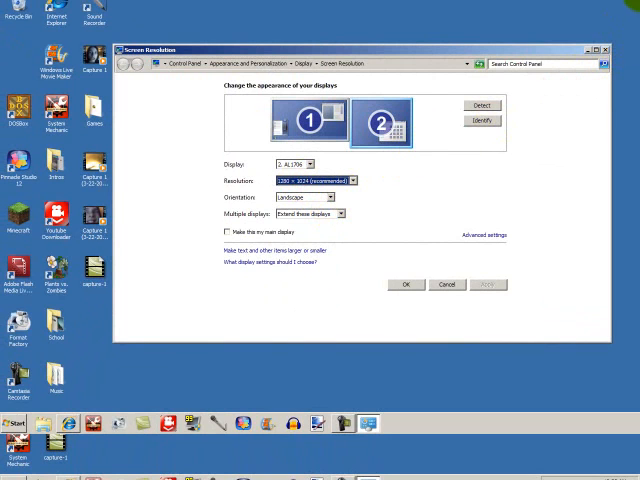
{"action": "mouse_move", "coordinate": [616, 22]}
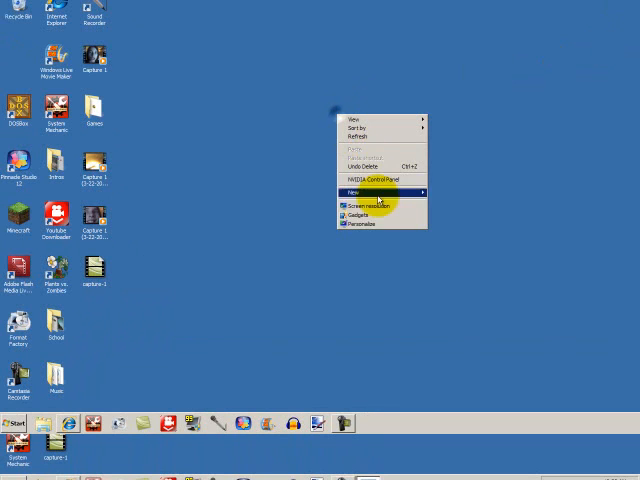
Set display 1 (HP 2009) to 1360 × 768 and apply it, bringing up the keep-settings prompt
{"action": "left_click", "coordinate": [366, 204]}
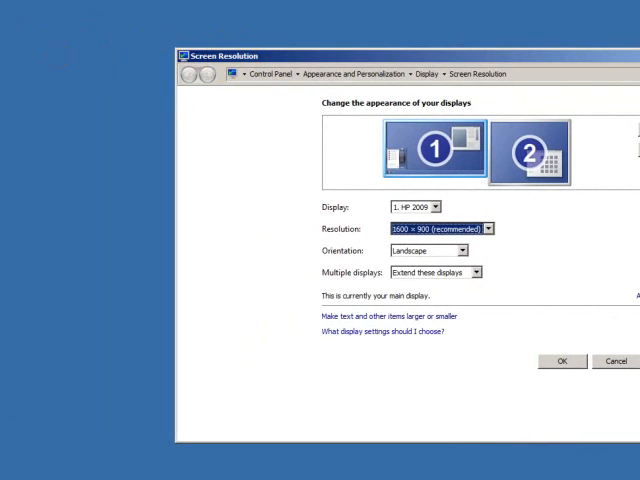
{"action": "mouse_move", "coordinate": [342, 208]}
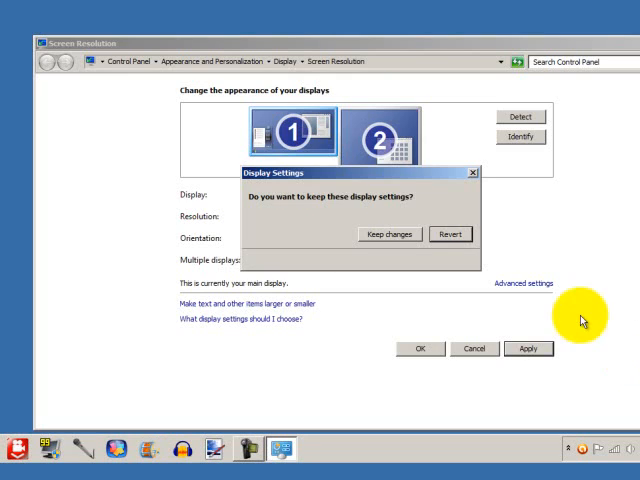
{"action": "left_click", "coordinate": [388, 234]}
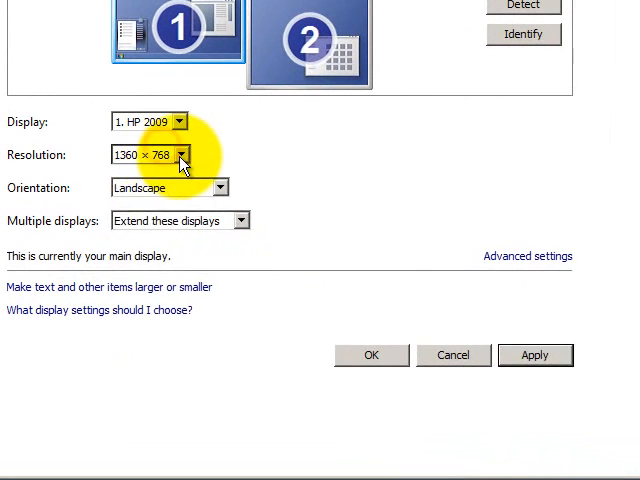
{"action": "left_click", "coordinate": [180, 154]}
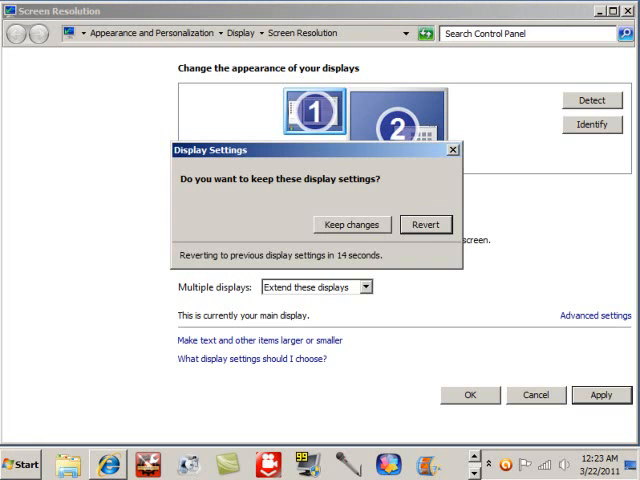
{"action": "mouse_move", "coordinate": [424, 224]}
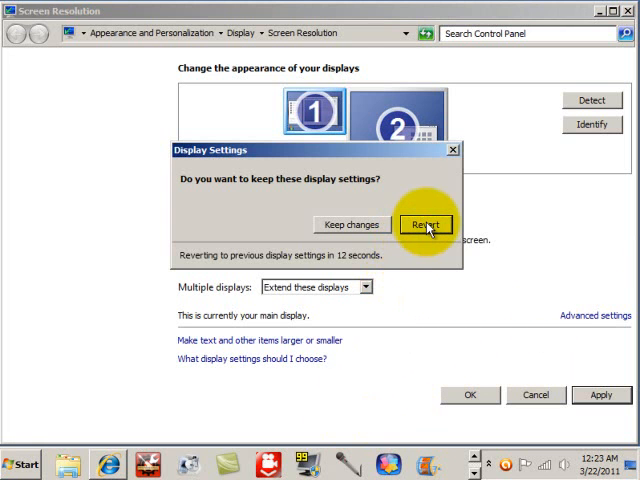
Revert the change and set display 1 back to 1600 × 900 (recommended)
{"action": "left_click", "coordinate": [424, 224]}
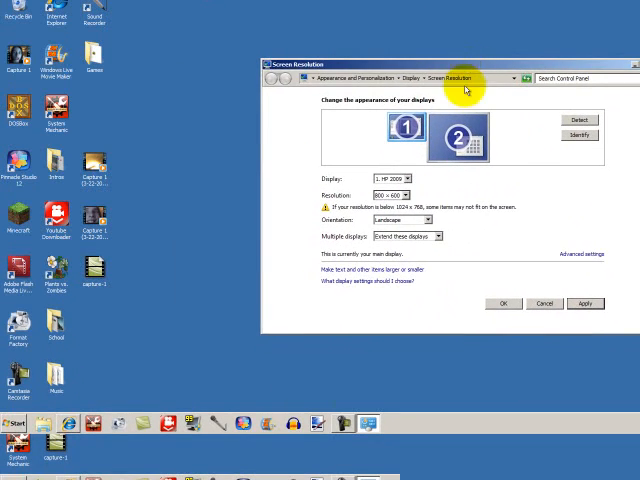
{"action": "left_click", "coordinate": [404, 196]}
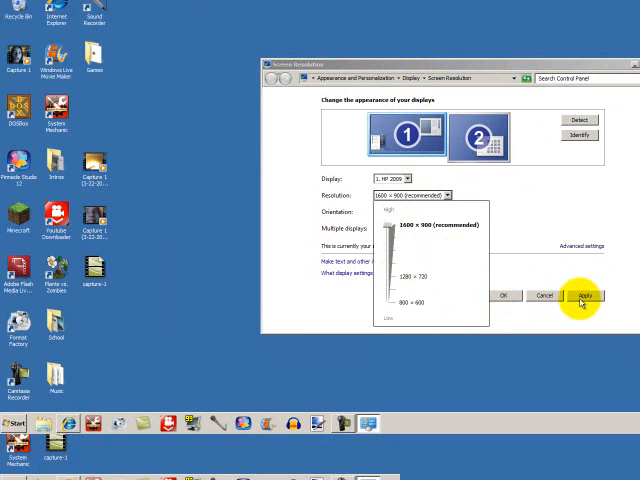
{"action": "left_click", "coordinate": [584, 296]}
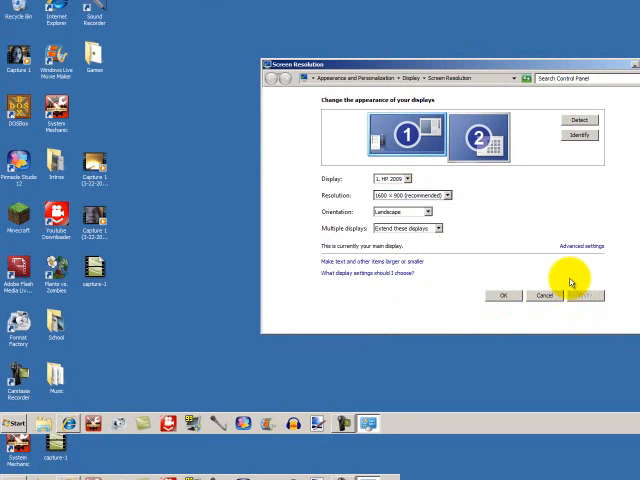
{"action": "mouse_move", "coordinate": [570, 284]}
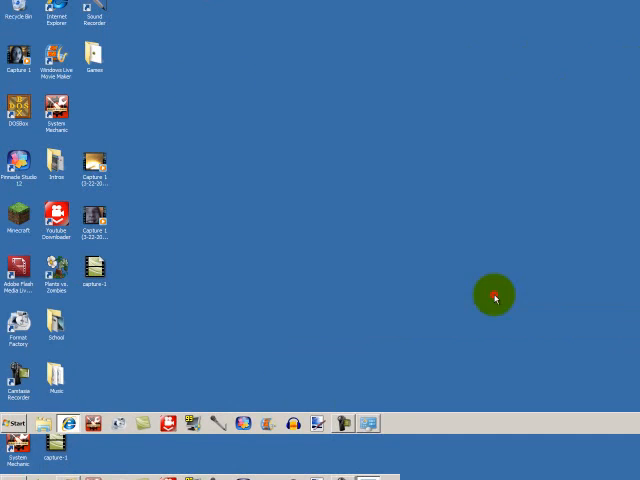
{"action": "mouse_move", "coordinate": [372, 304]}
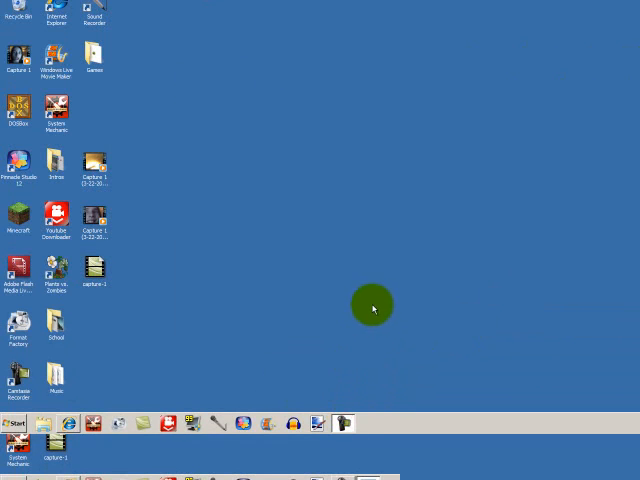
{"action": "mouse_move", "coordinate": [516, 326]}
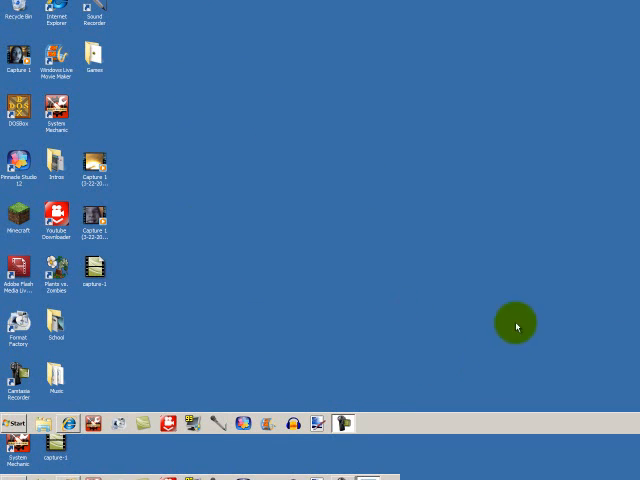
{"action": "mouse_move", "coordinate": [288, 188]}
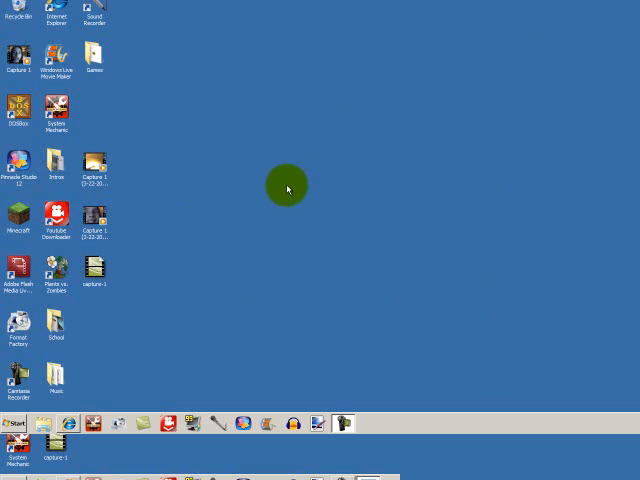
{"action": "mouse_move", "coordinate": [12, 220]}
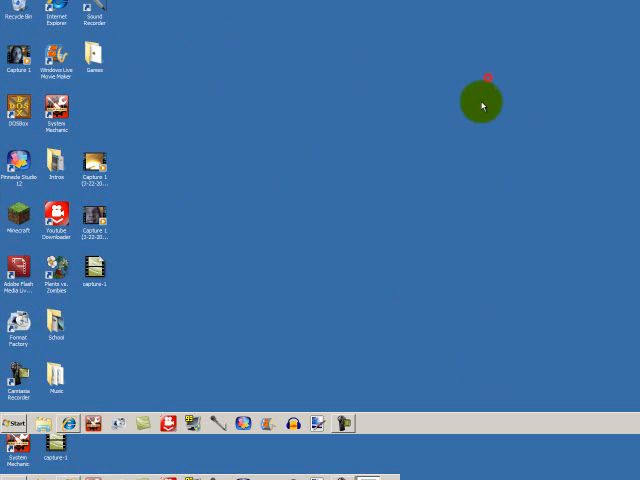
{"action": "mouse_move", "coordinate": [412, 196]}
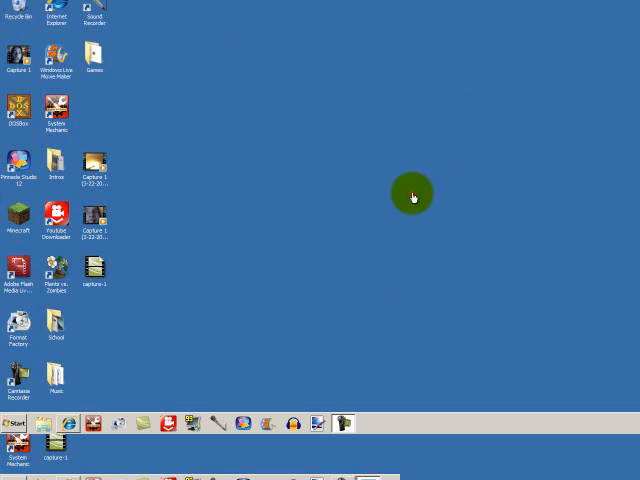